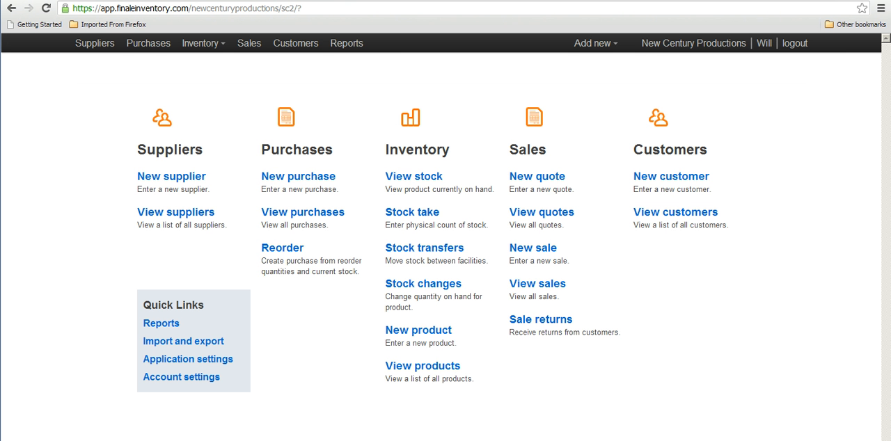
{"action": "mouse_move", "coordinate": [621, 387]}
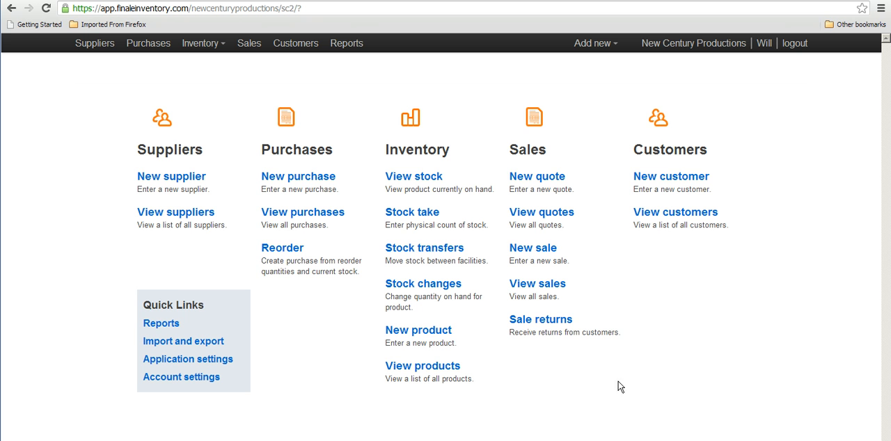
{"action": "mouse_move", "coordinate": [177, 145]}
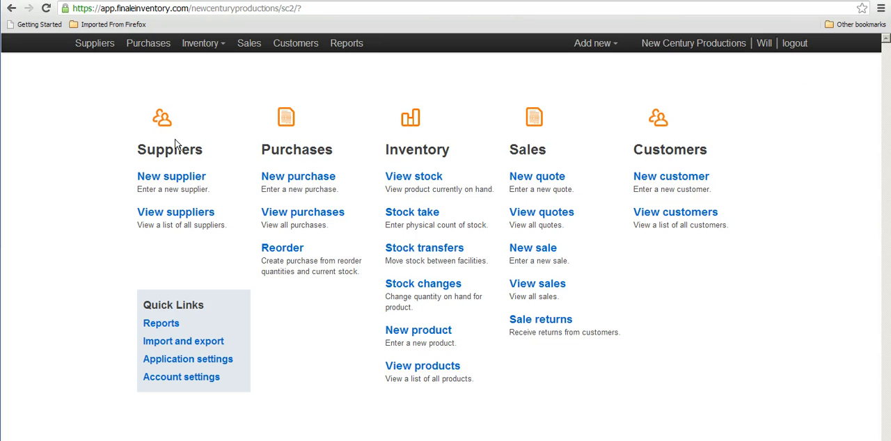
- Start purchase order M1003 with Ace Pyro as the supplier
{"action": "left_click", "coordinate": [298, 176]}
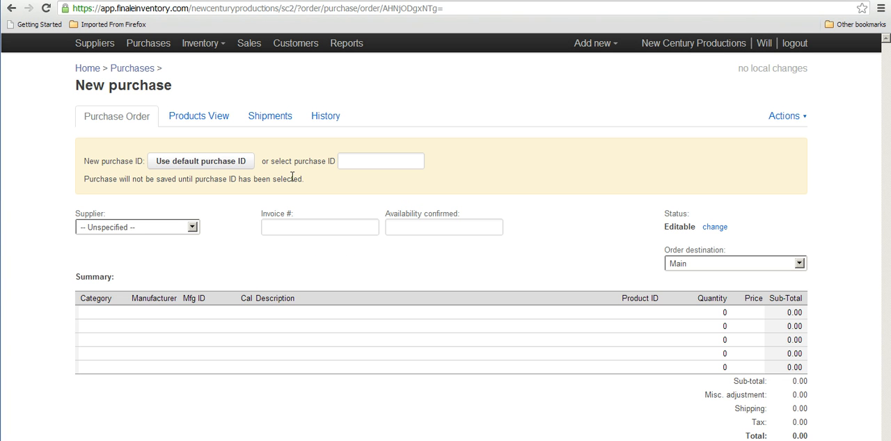
{"action": "type", "text": "M1"}
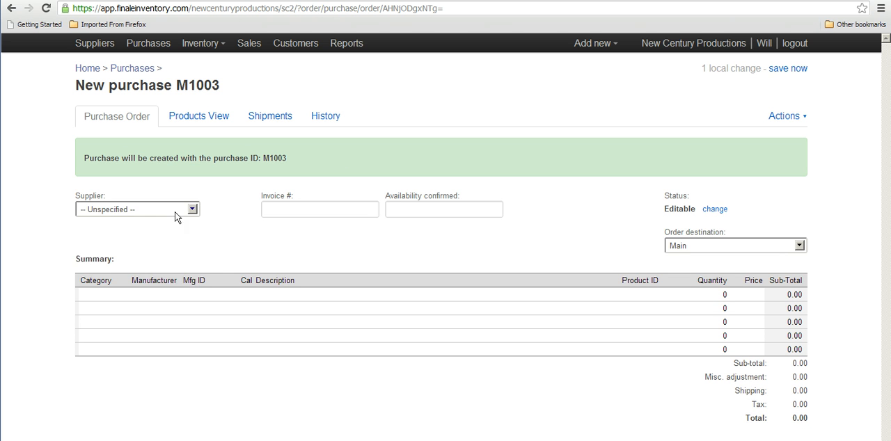
{"action": "left_click", "coordinate": [136, 209]}
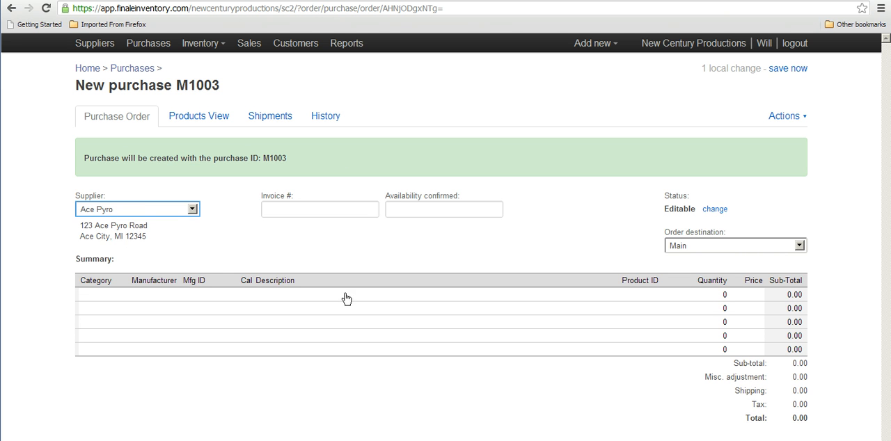
- Add 2 units of Spinal cage 40mm to the order and save it
{"action": "type", "text": "spinal"}
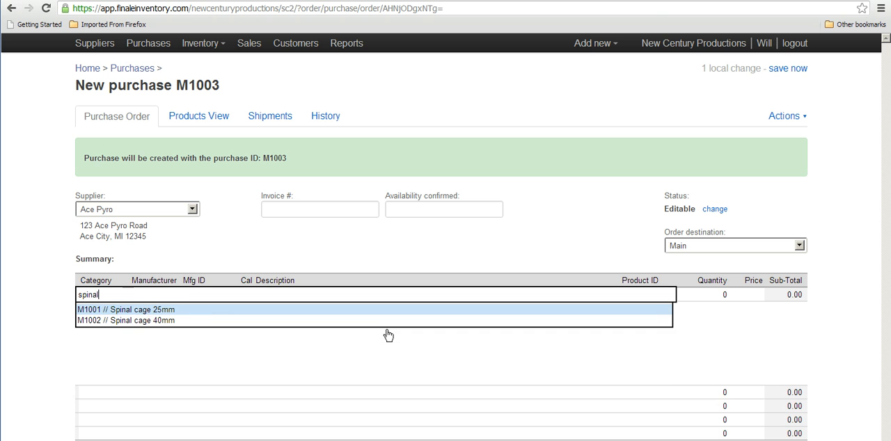
{"action": "left_click", "coordinate": [125, 320]}
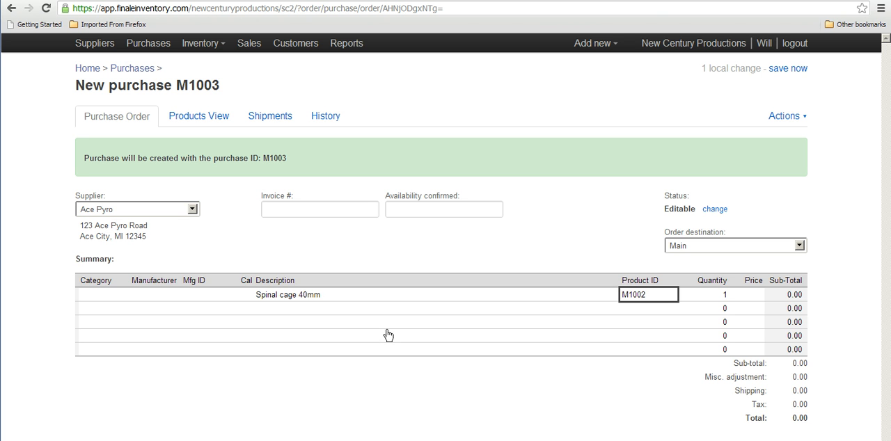
{"action": "mouse_move", "coordinate": [532, 312]}
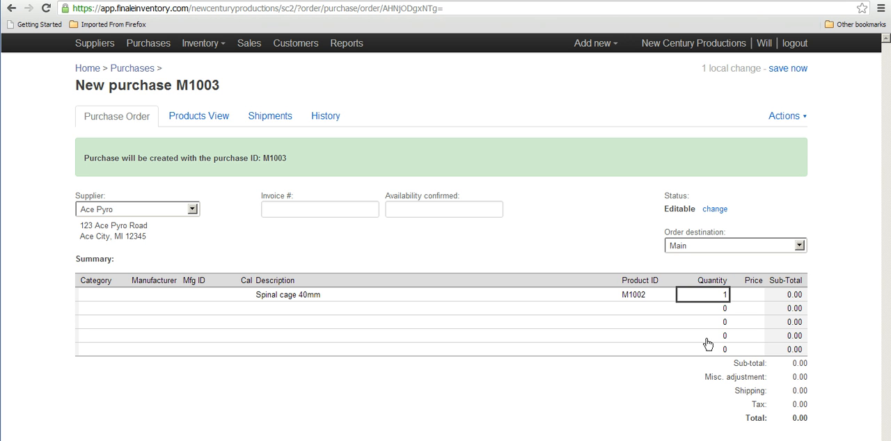
{"action": "type", "text": "2"}
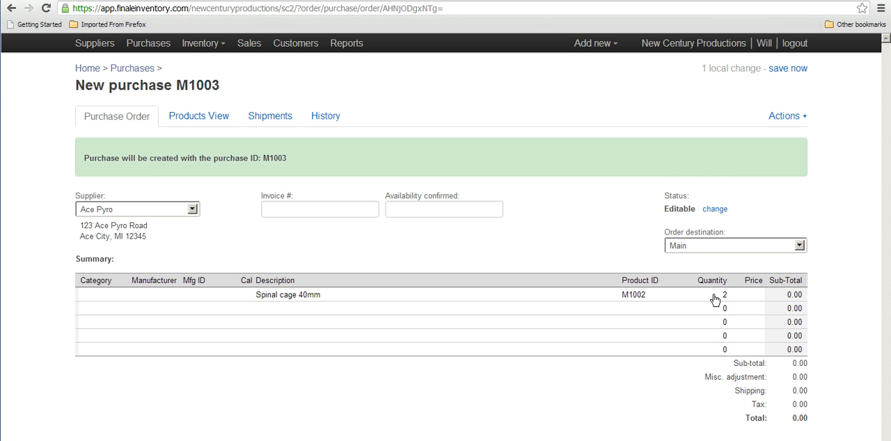
{"action": "left_click", "coordinate": [788, 67]}
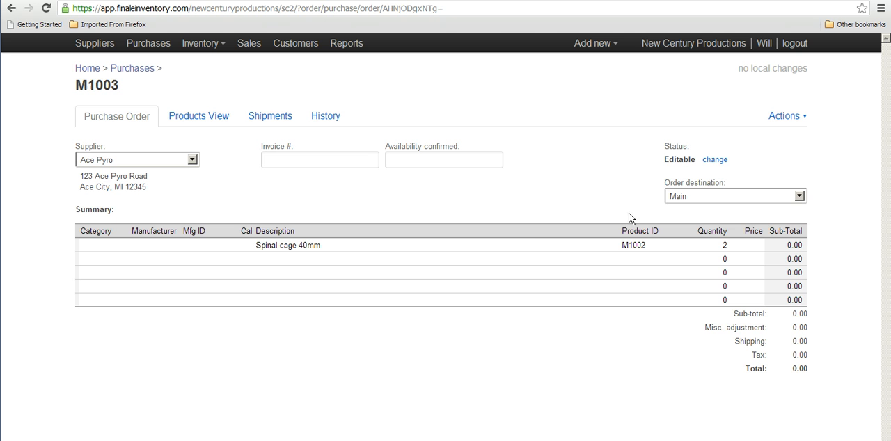
{"action": "mouse_move", "coordinate": [518, 234]}
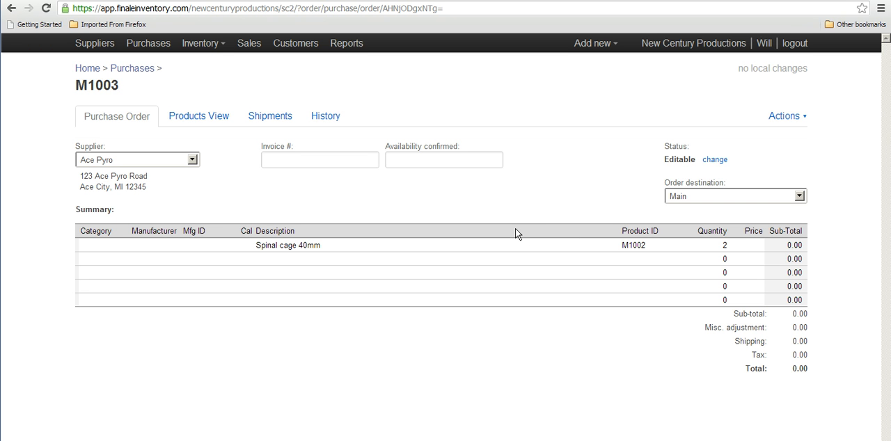
{"action": "mouse_move", "coordinate": [270, 115]}
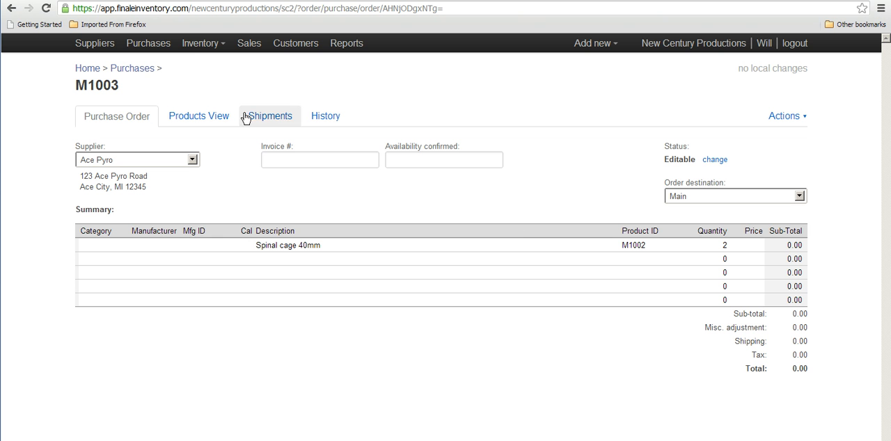
{"action": "mouse_move", "coordinate": [261, 123]}
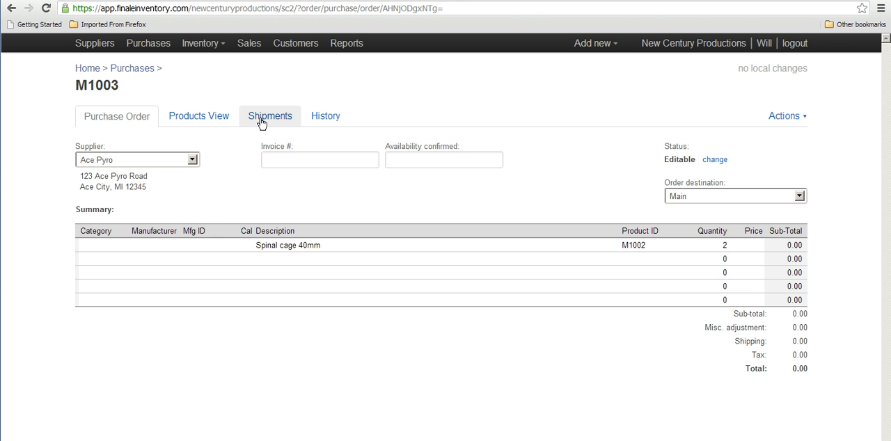
- Match M1003's shipment to the order and expand the Spinal cage 40mm row
{"action": "left_click", "coordinate": [270, 116]}
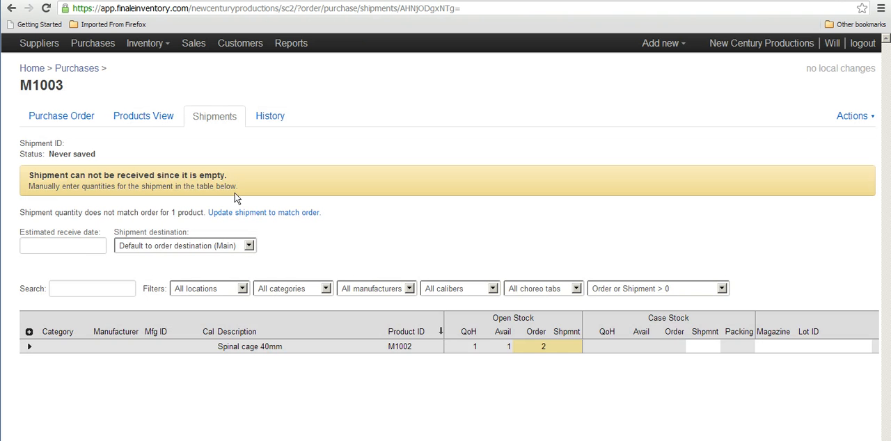
{"action": "left_click", "coordinate": [263, 212]}
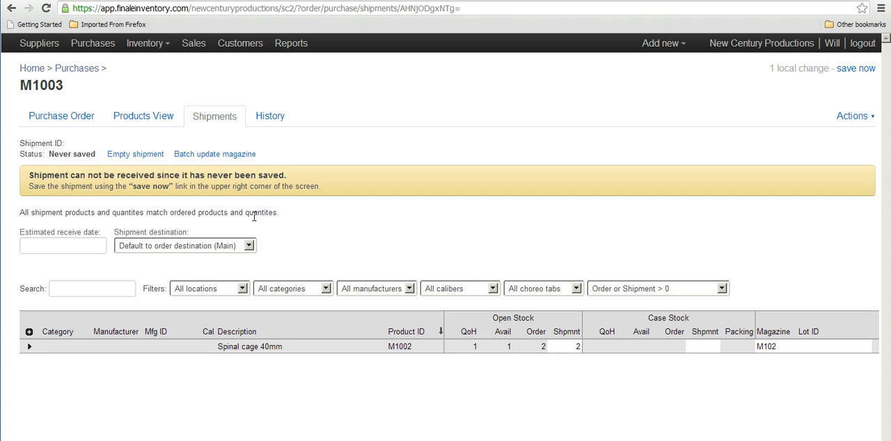
{"action": "mouse_move", "coordinate": [244, 225]}
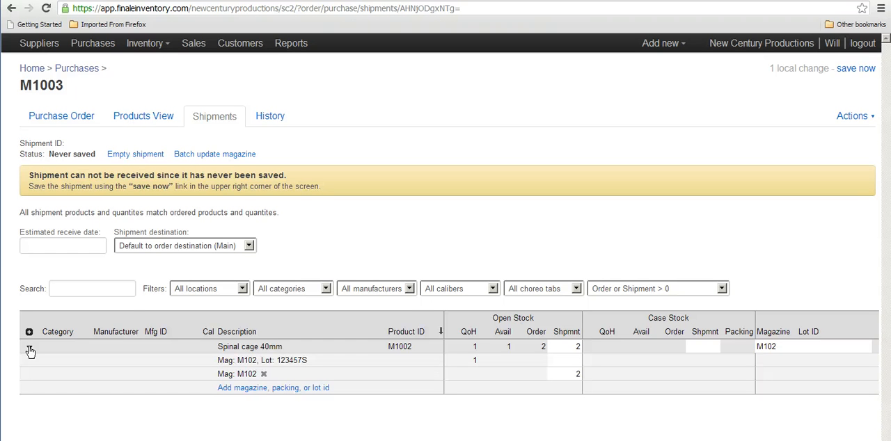
{"action": "left_click", "coordinate": [29, 347]}
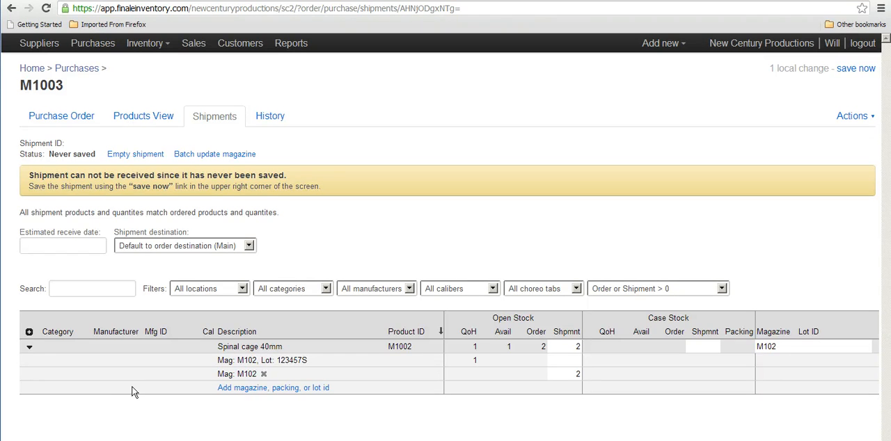
- Add a shipment row in magazine M102 with lot identifier 'lot: 55'
{"action": "left_click", "coordinate": [273, 387]}
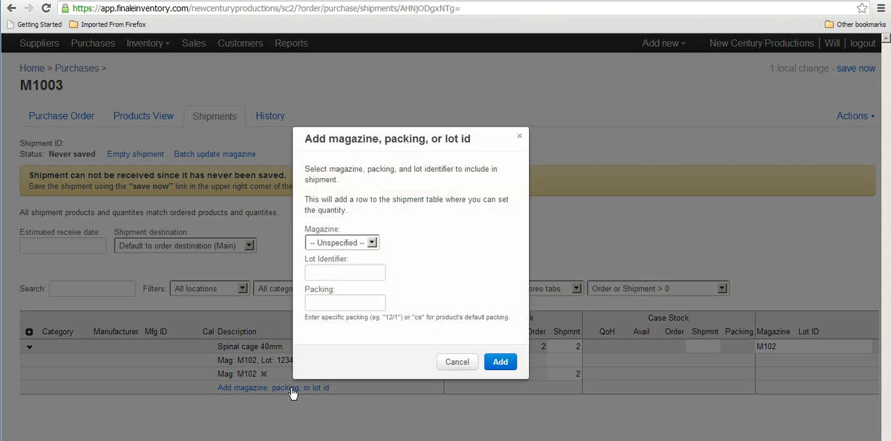
{"action": "left_click", "coordinate": [341, 242]}
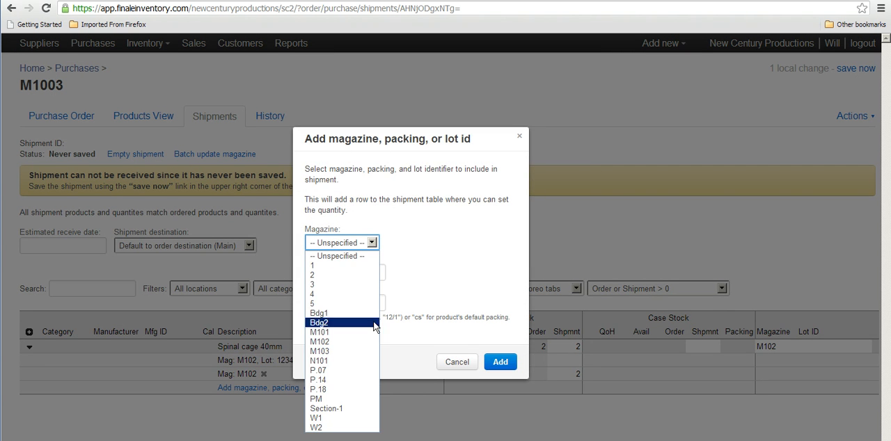
{"action": "left_click", "coordinate": [320, 341]}
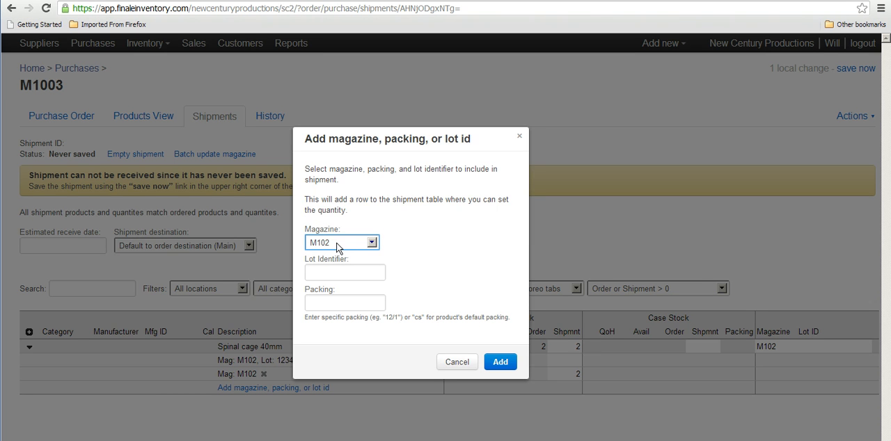
{"action": "left_click", "coordinate": [346, 273]}
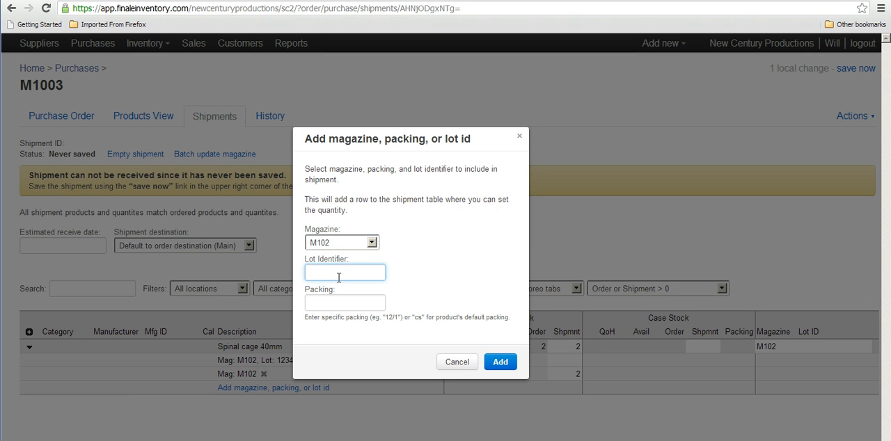
{"action": "type", "text": "lot:"}
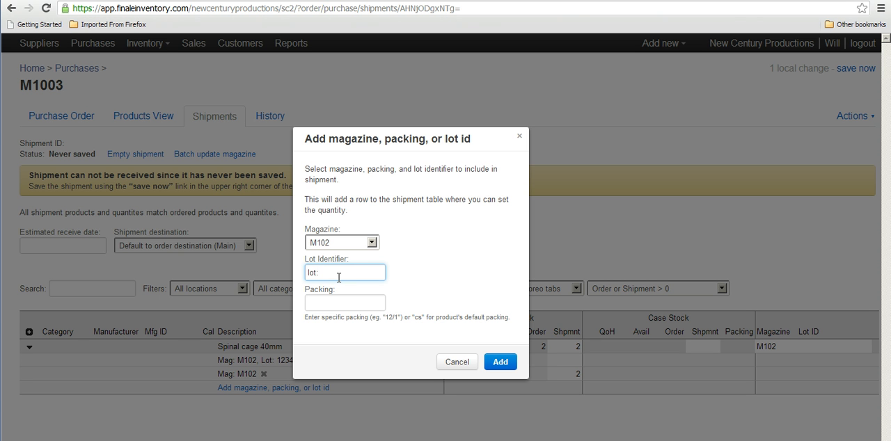
{"action": "type", "text": "5"}
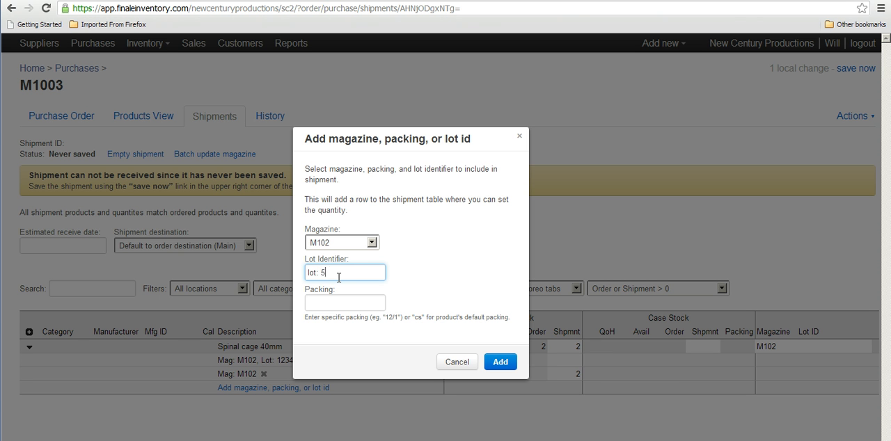
{"action": "type", "text": "5"}
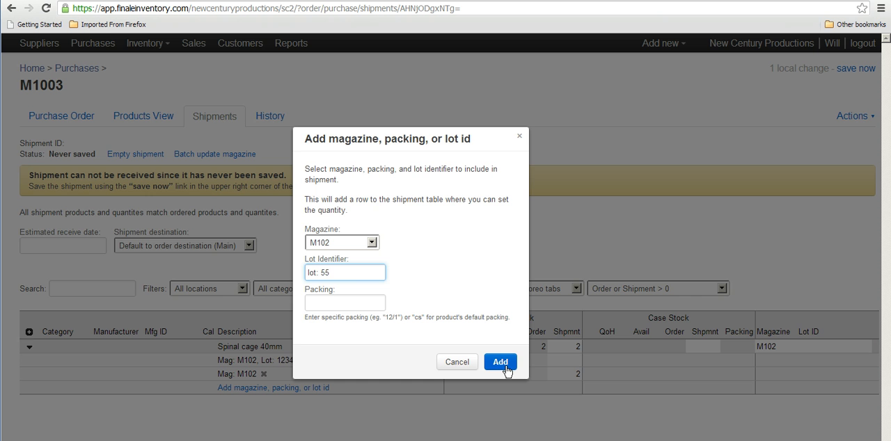
{"action": "left_click", "coordinate": [499, 362]}
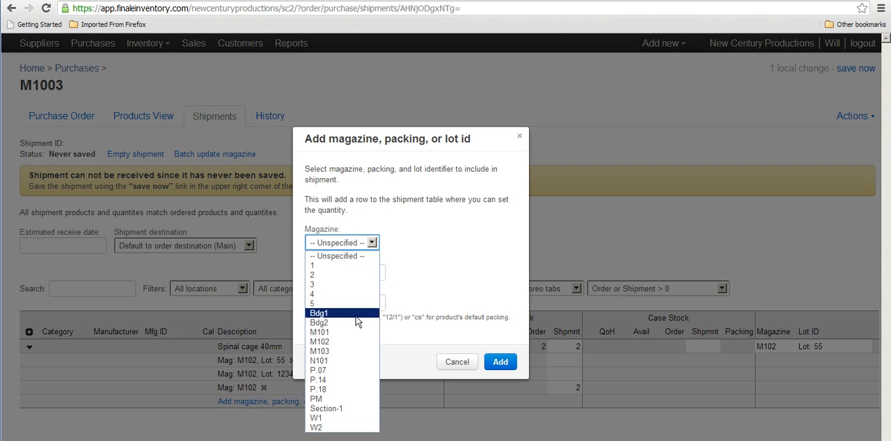
- Add a second M102 shipment row with lot 56
{"action": "left_click", "coordinate": [321, 343]}
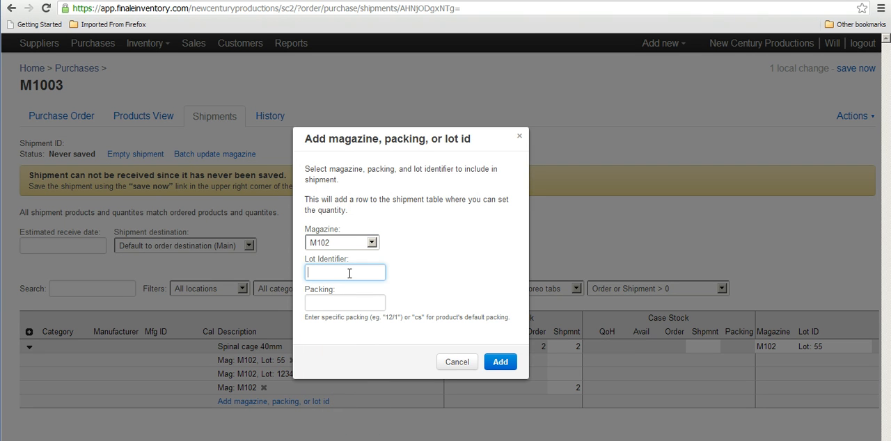
{"action": "type", "text": "lot: 45"}
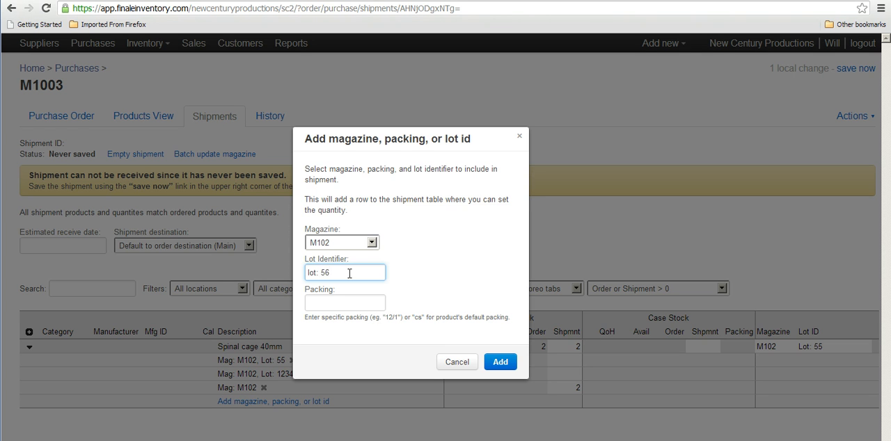
{"action": "left_click", "coordinate": [500, 362]}
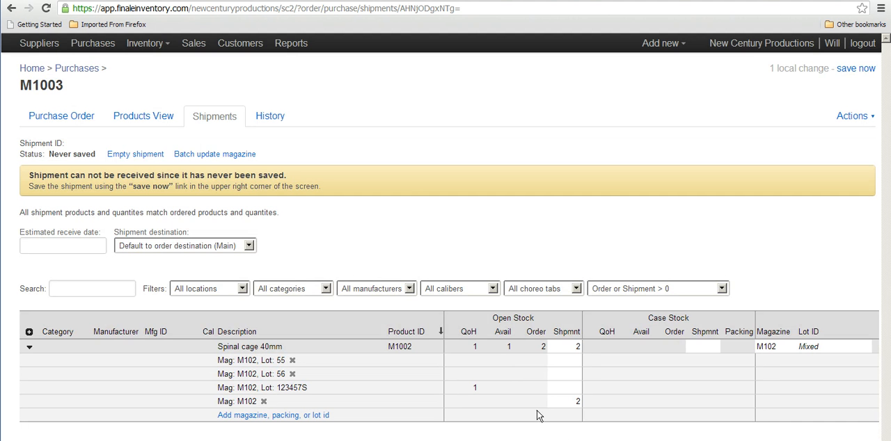
- Remove the unlotted M102 row, set quantity 1 per lot, and save shipment M1003-1 as received
{"action": "left_click", "coordinate": [564, 401]}
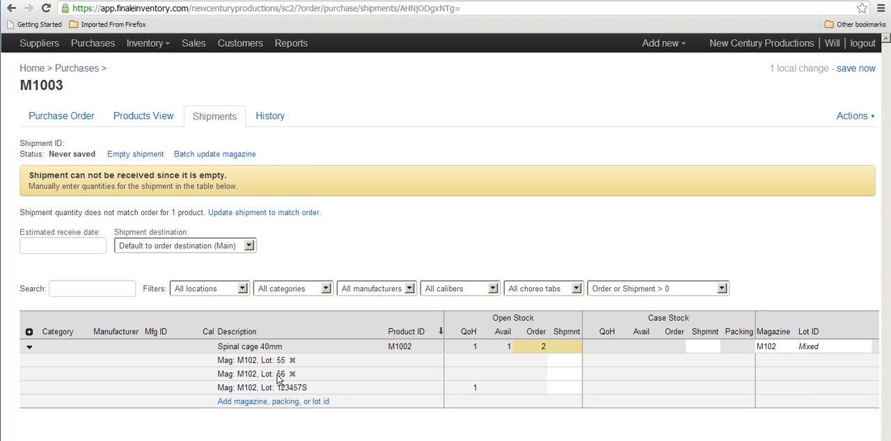
{"action": "mouse_move", "coordinate": [334, 368]}
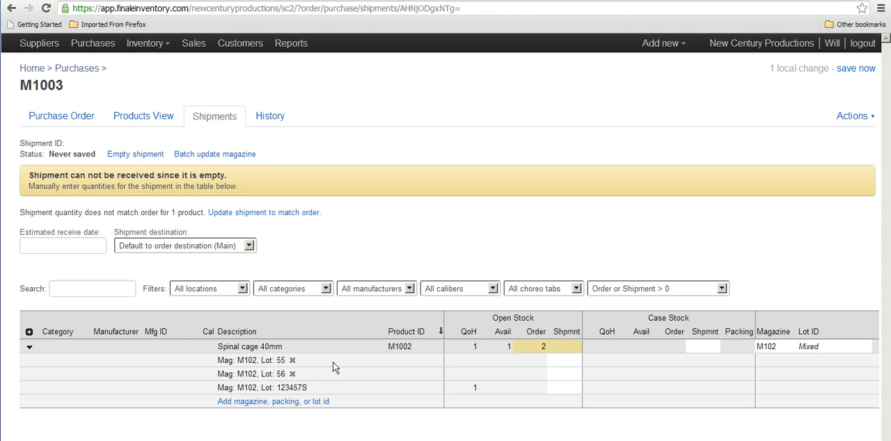
{"action": "mouse_move", "coordinate": [271, 367]}
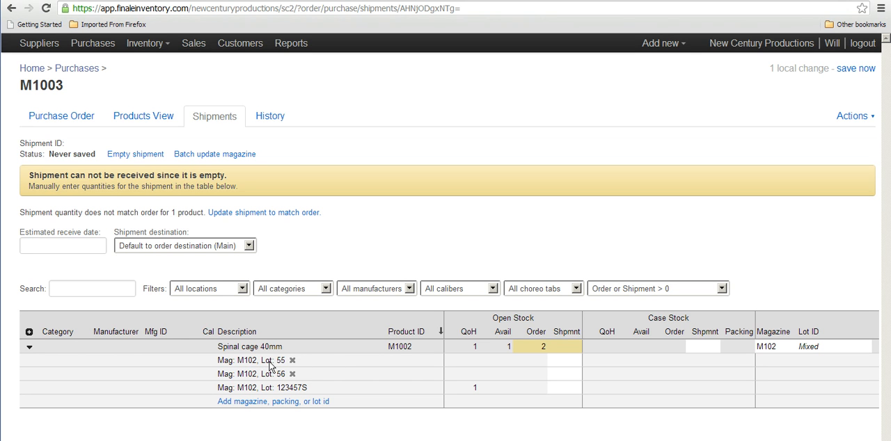
{"action": "mouse_move", "coordinate": [286, 383]}
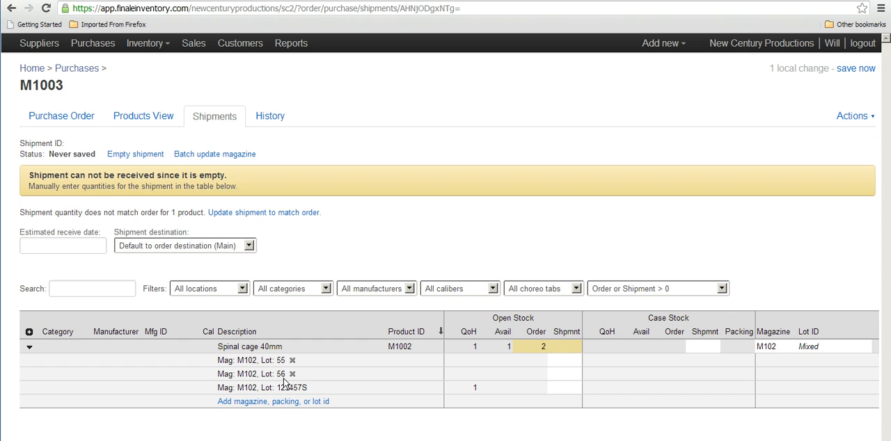
{"action": "left_click", "coordinate": [564, 359]}
{"action": "type", "text": "1"}
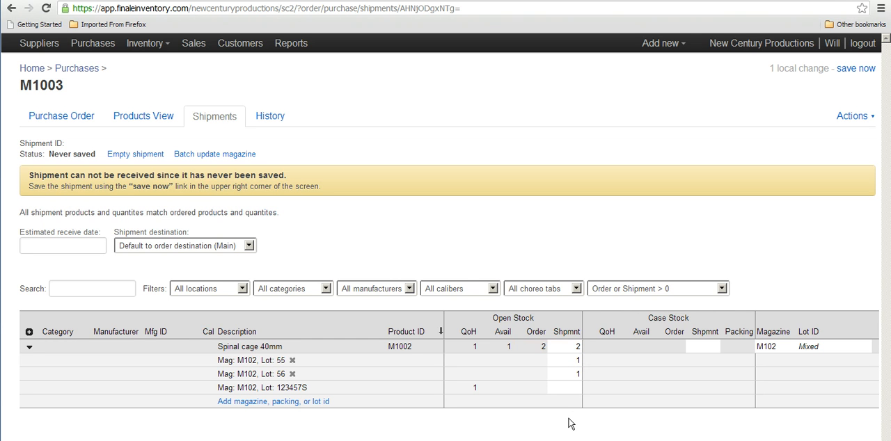
{"action": "mouse_move", "coordinate": [855, 68]}
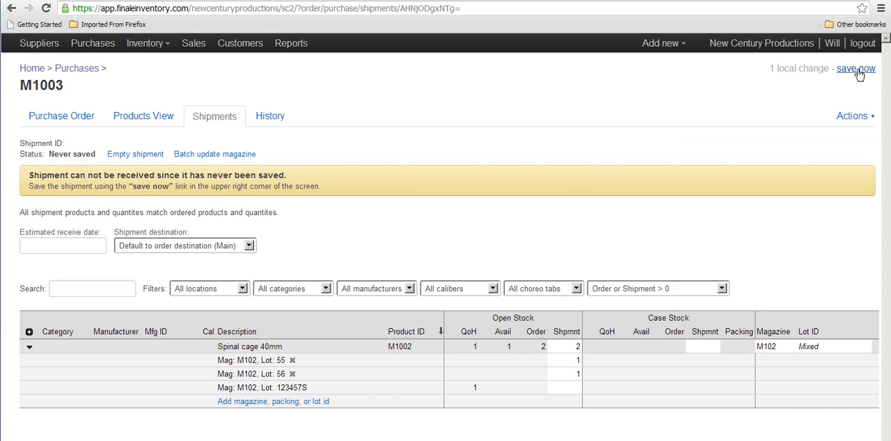
{"action": "left_click", "coordinate": [855, 68]}
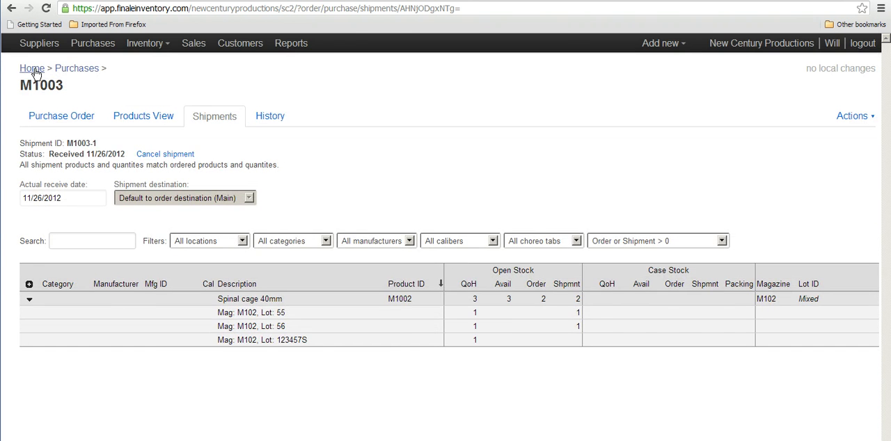
- View stock on hand for Spinal cage 40mm showing lots 55 and 56 in M102, then return home
{"action": "left_click", "coordinate": [31, 68]}
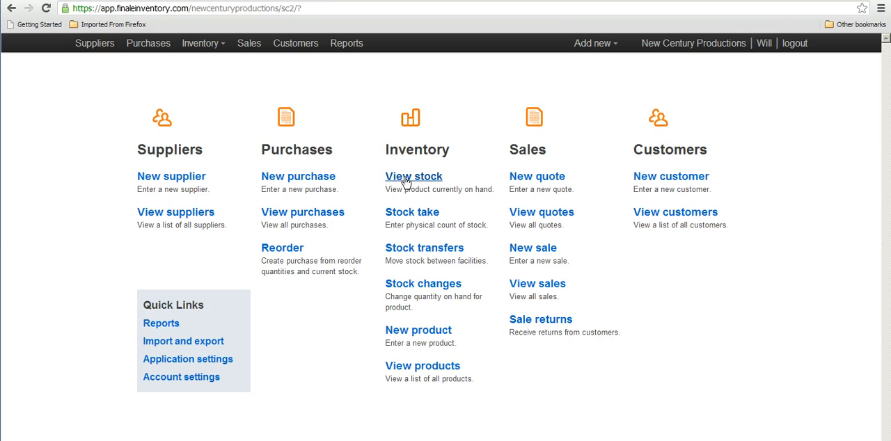
{"action": "left_click", "coordinate": [414, 175]}
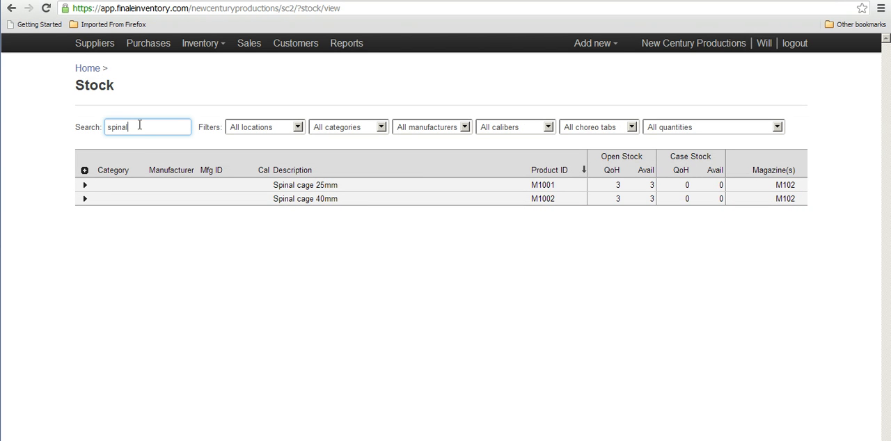
{"action": "mouse_move", "coordinate": [298, 211]}
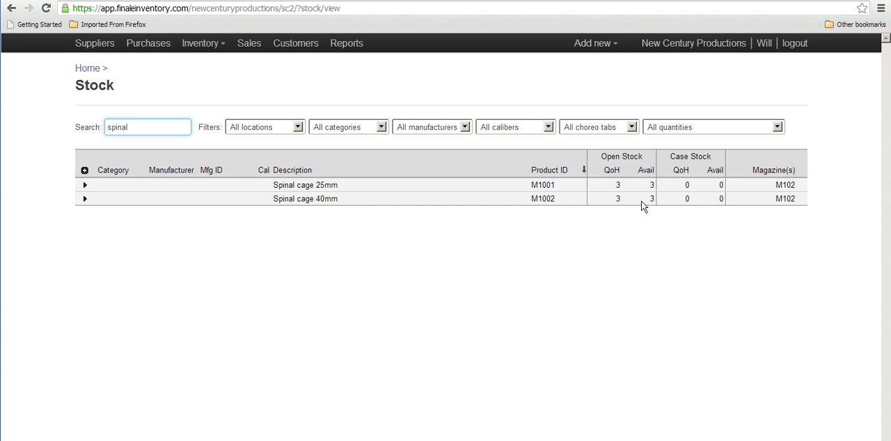
{"action": "mouse_move", "coordinate": [84, 202]}
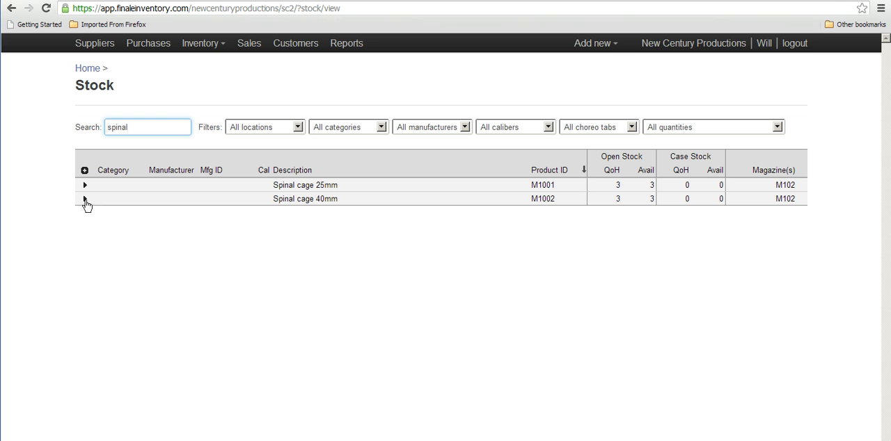
{"action": "left_click", "coordinate": [85, 199]}
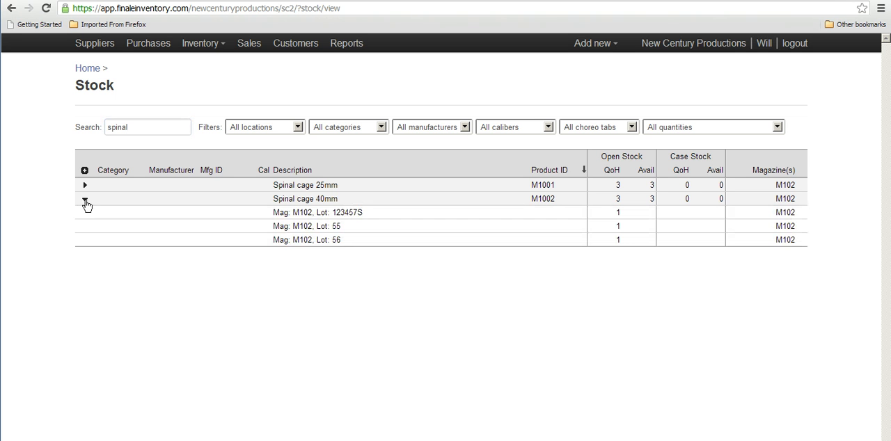
{"action": "left_click", "coordinate": [84, 198]}
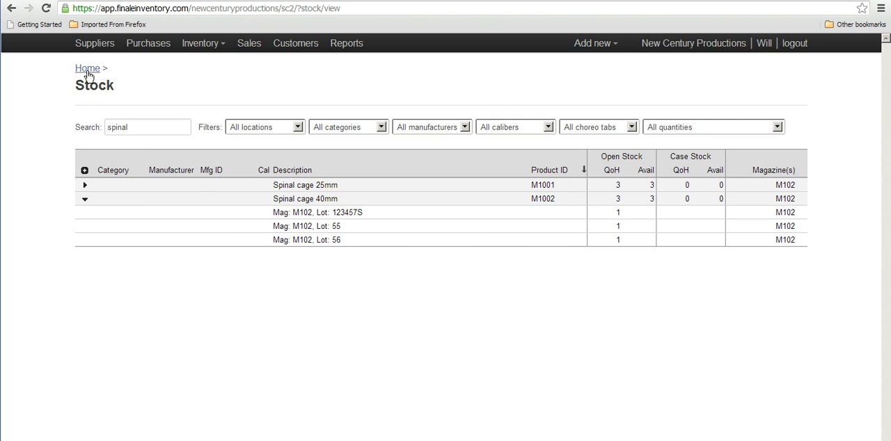
{"action": "left_click", "coordinate": [88, 68]}
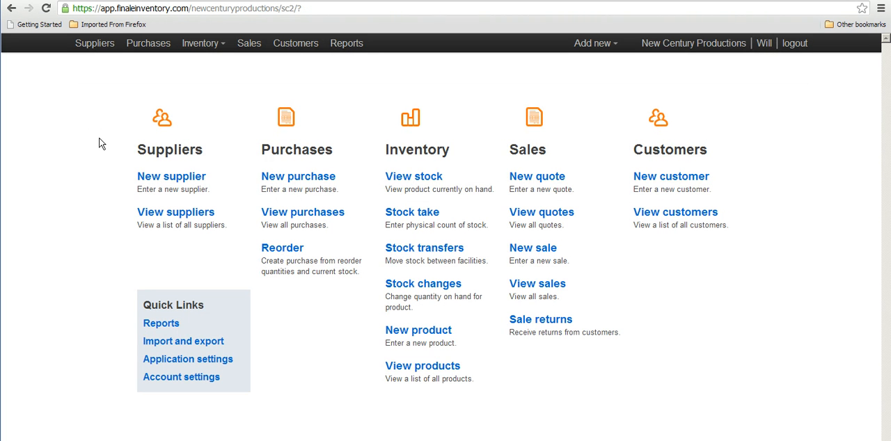